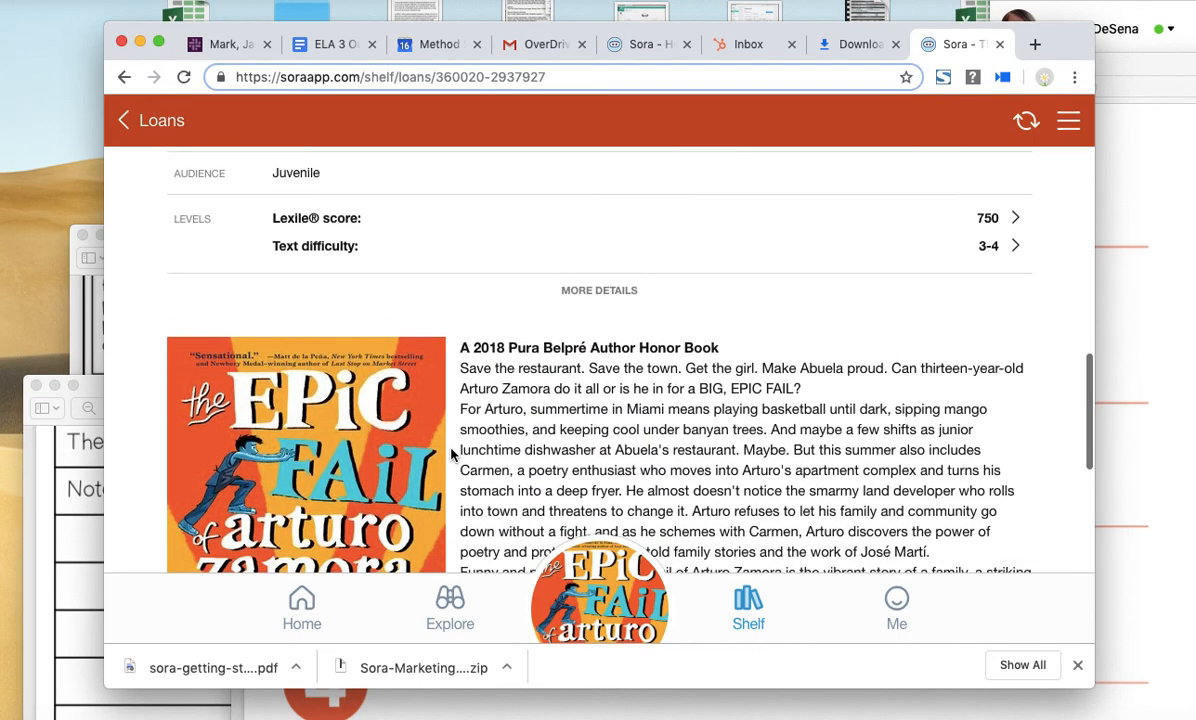
- Return the borrowed book 'The Epic Fail of Arturo Zamora' from the loans shelf
left_click(124, 120)
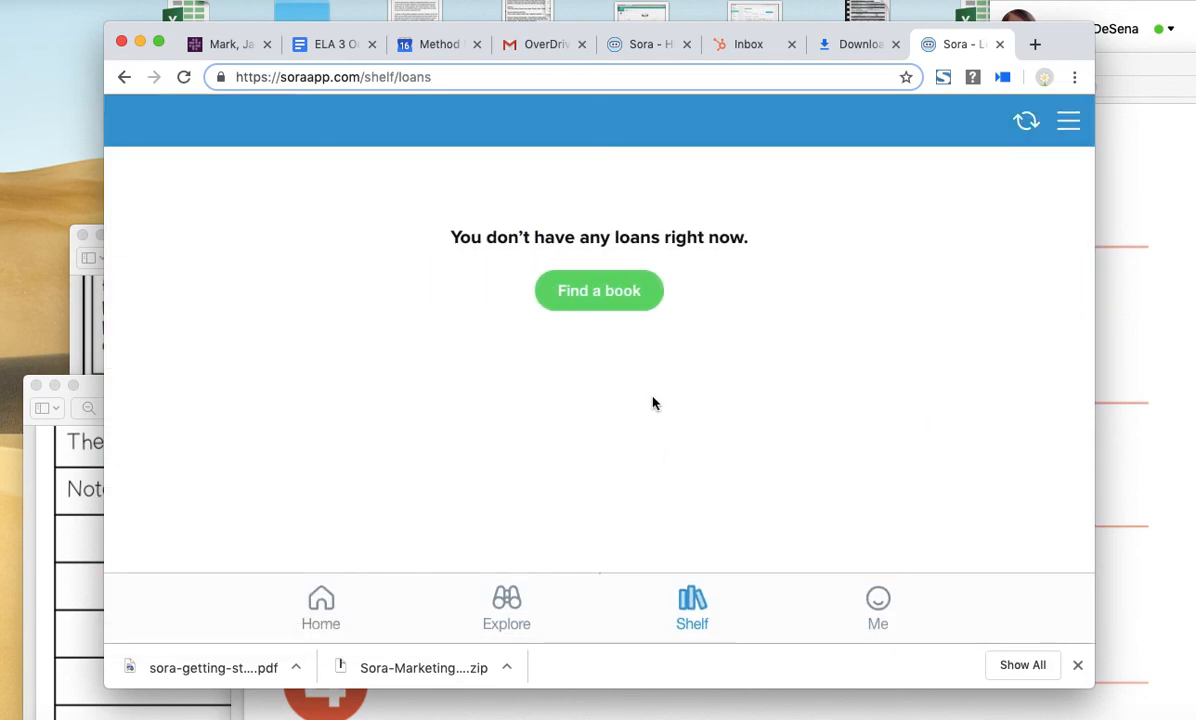
- Open the Me profile page showing reading stats and 3 of 20 achievements
left_click(877, 607)
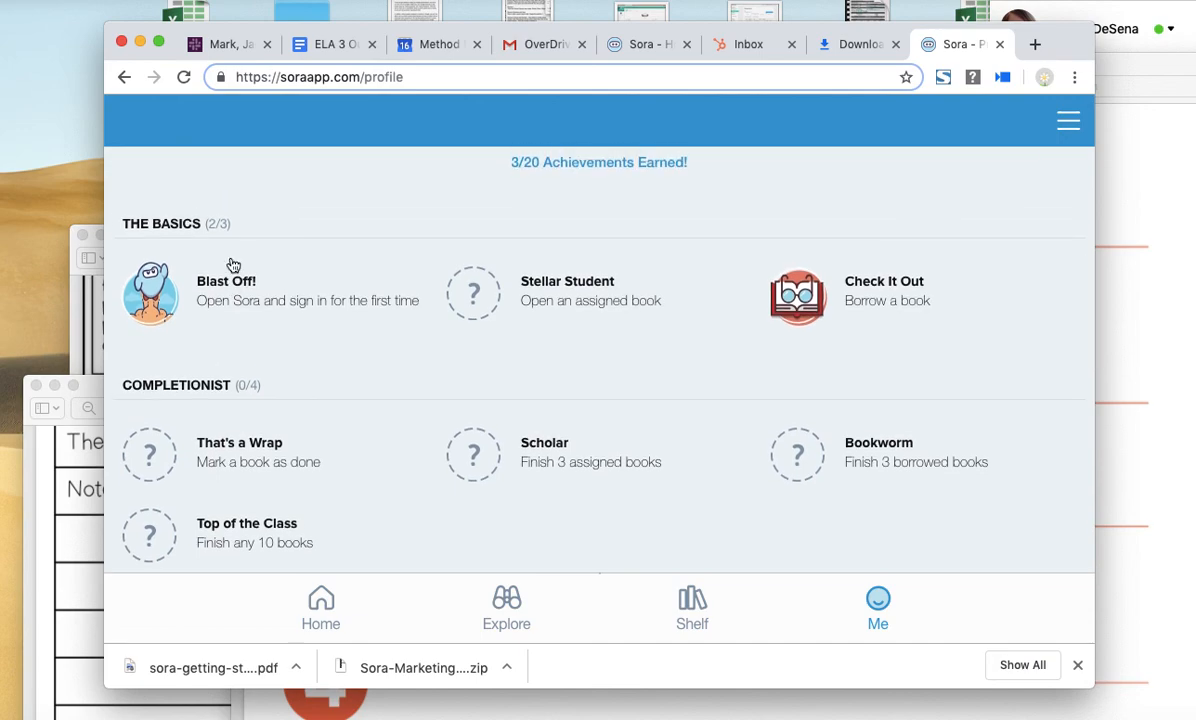